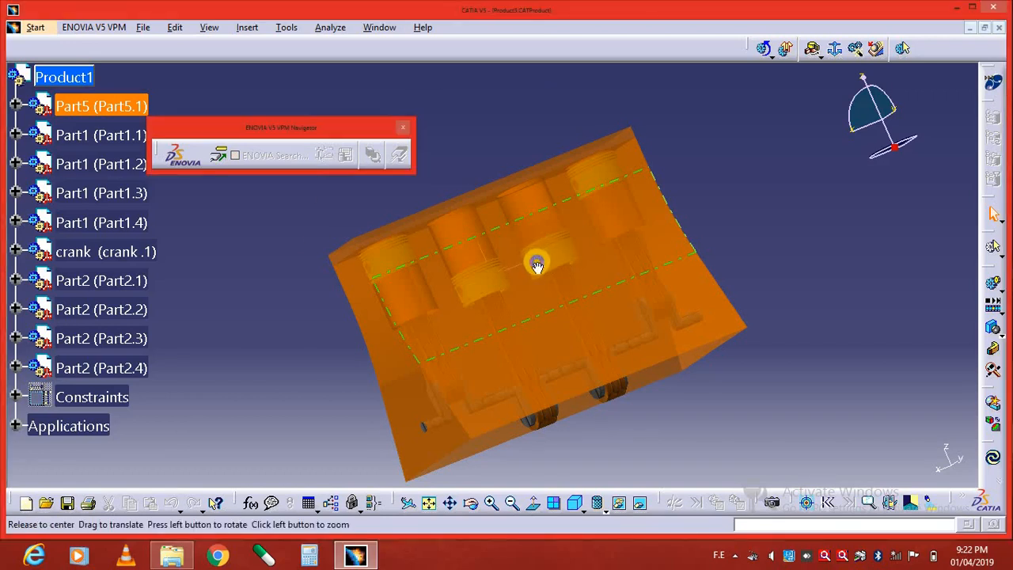
Step: Orbit the engine block to a straight front view showing four pistons and the crankshaft
{"action": "left_click_drag", "start_coordinate": [537, 265], "coordinate": [487, 342]}
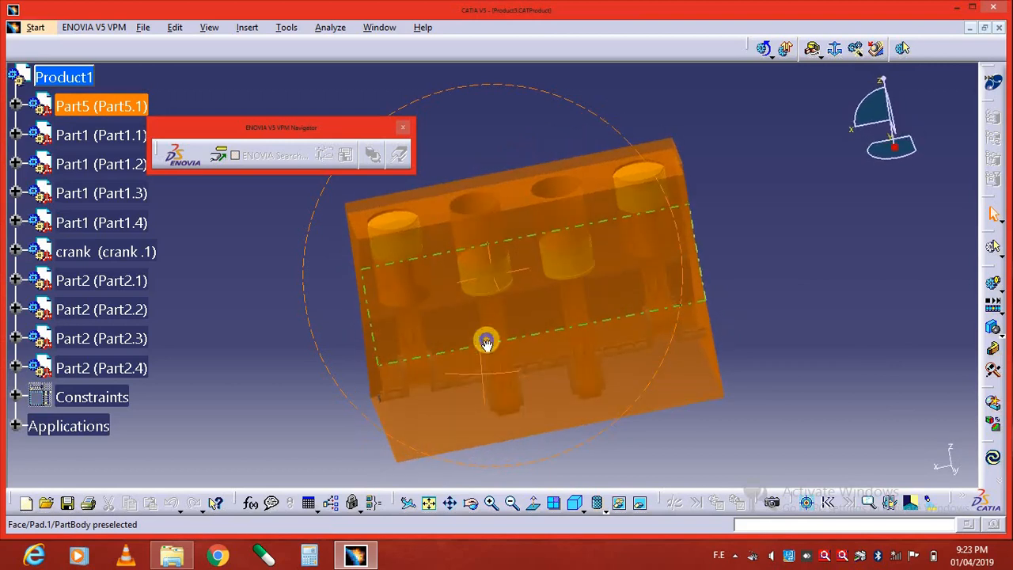
{"action": "left_click_drag", "start_coordinate": [486, 342], "coordinate": [629, 252]}
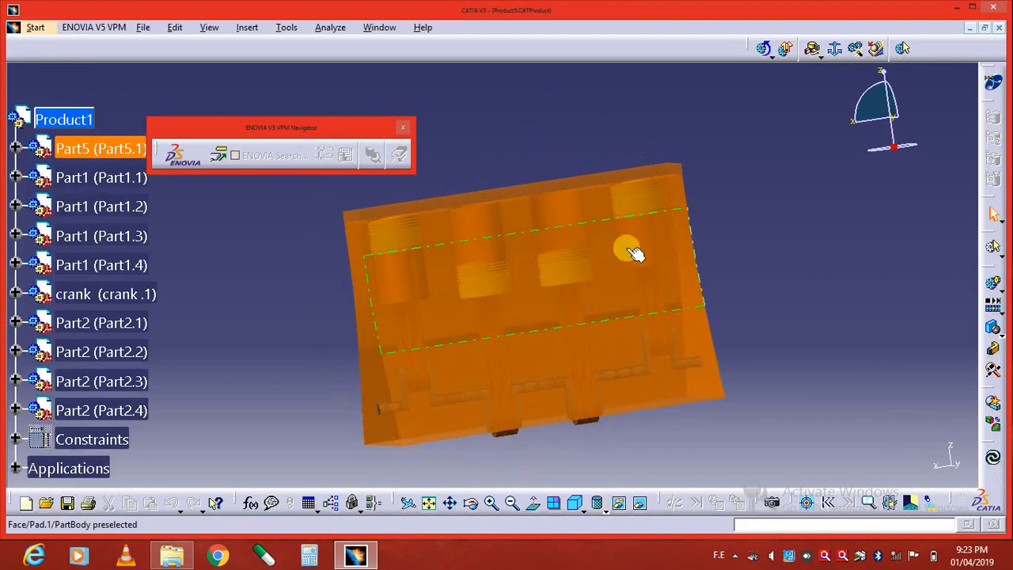
{"action": "left_click_drag", "start_coordinate": [626, 250], "coordinate": [641, 317]}
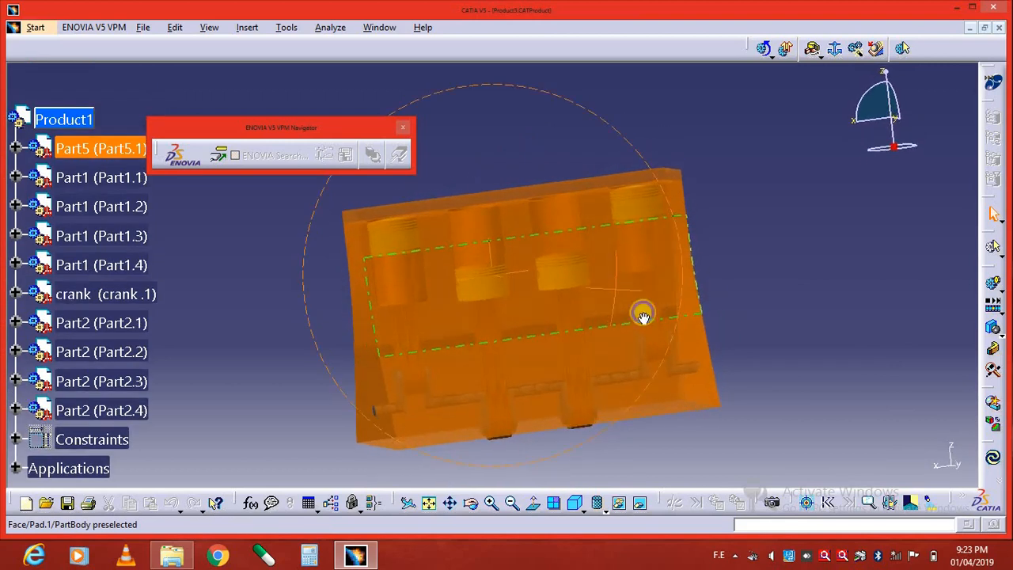
{"action": "left_click_drag", "start_coordinate": [641, 317], "coordinate": [622, 316]}
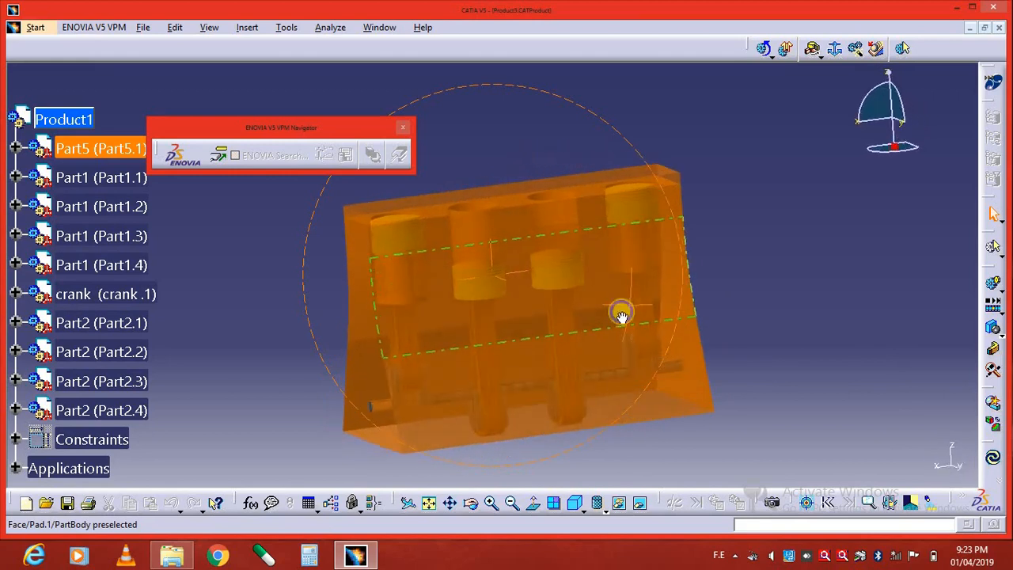
{"action": "left_click_drag", "start_coordinate": [622, 315], "coordinate": [614, 307]}
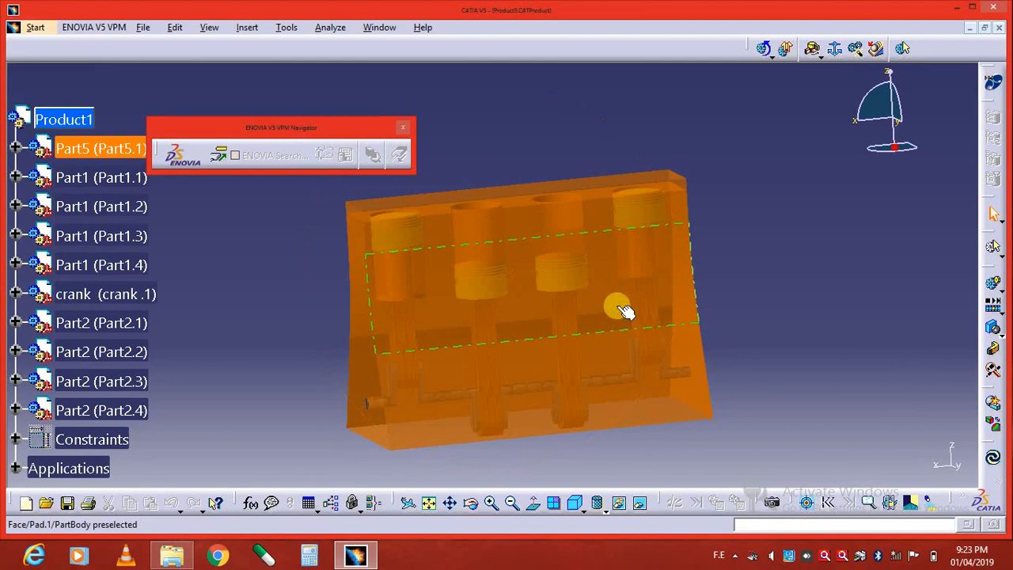
{"action": "left_click", "coordinate": [736, 245]}
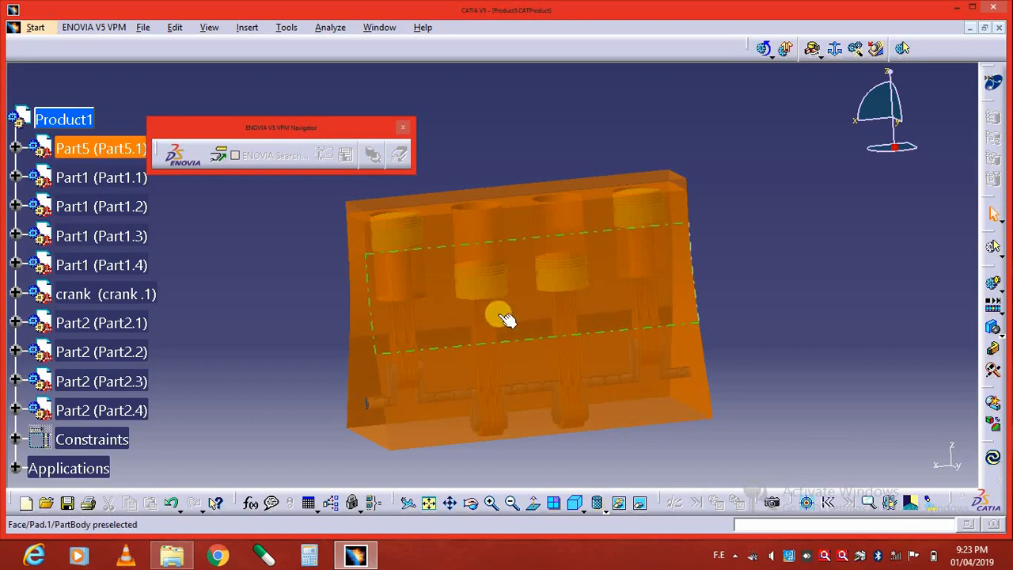
{"action": "left_click", "coordinate": [767, 253]}
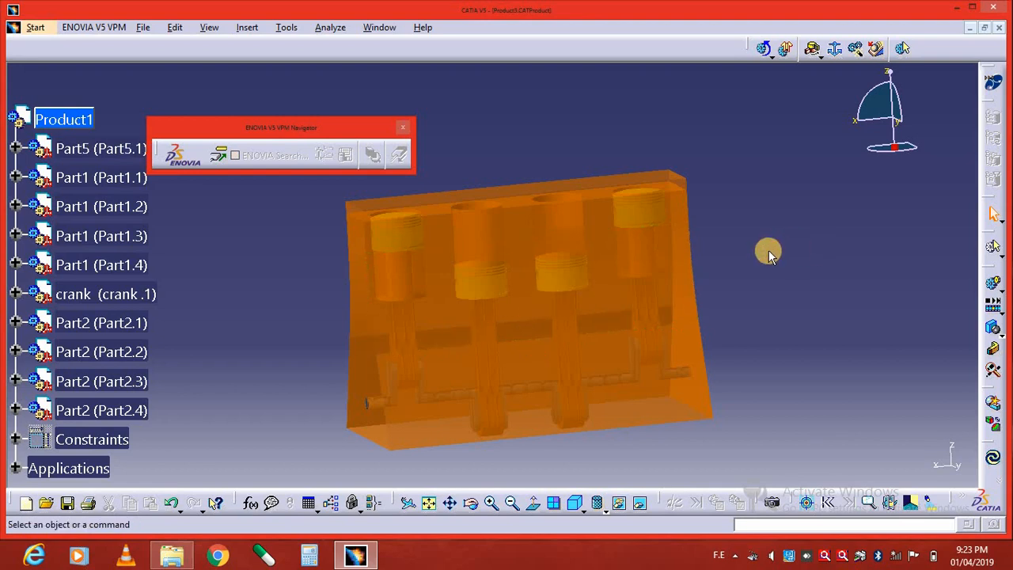
{"action": "mouse_move", "coordinate": [451, 331]}
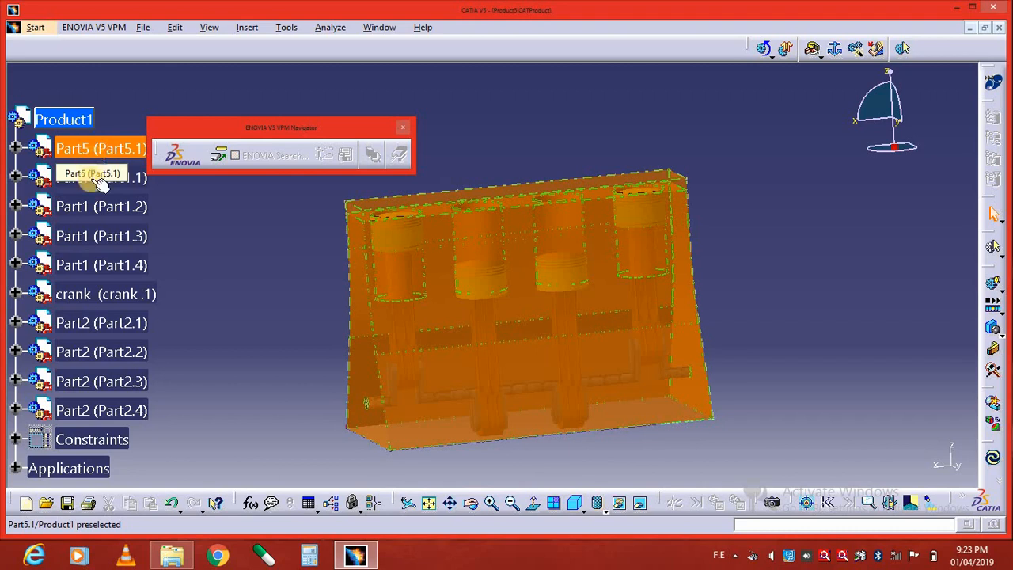
{"action": "left_click", "coordinate": [101, 206]}
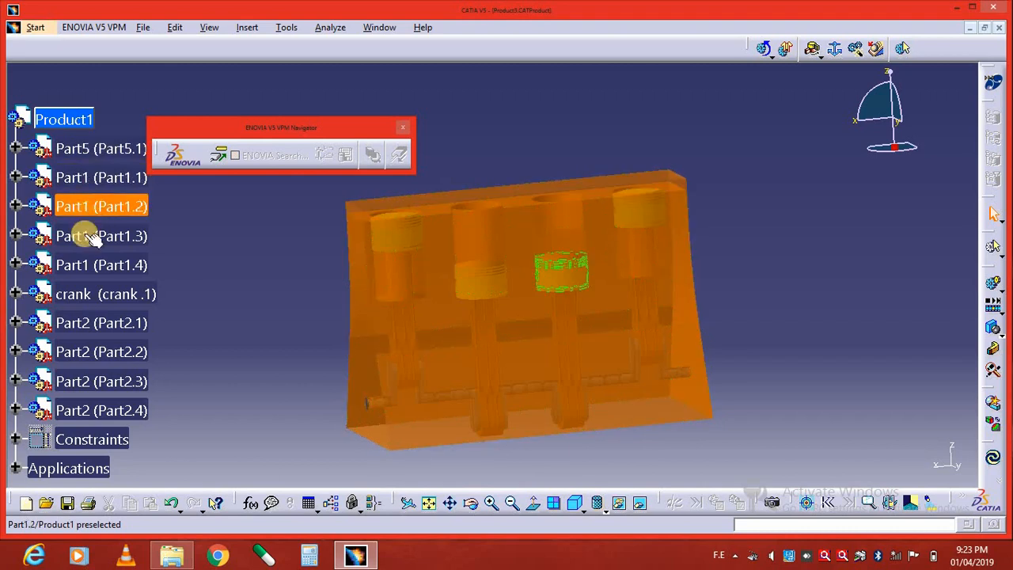
{"action": "left_click", "coordinate": [101, 264]}
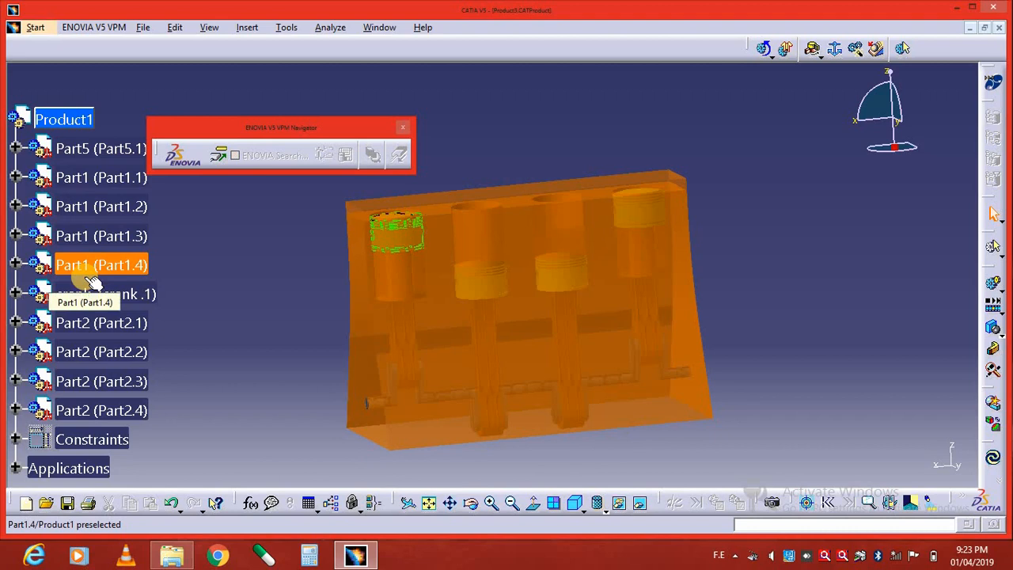
{"action": "left_click", "coordinate": [102, 294]}
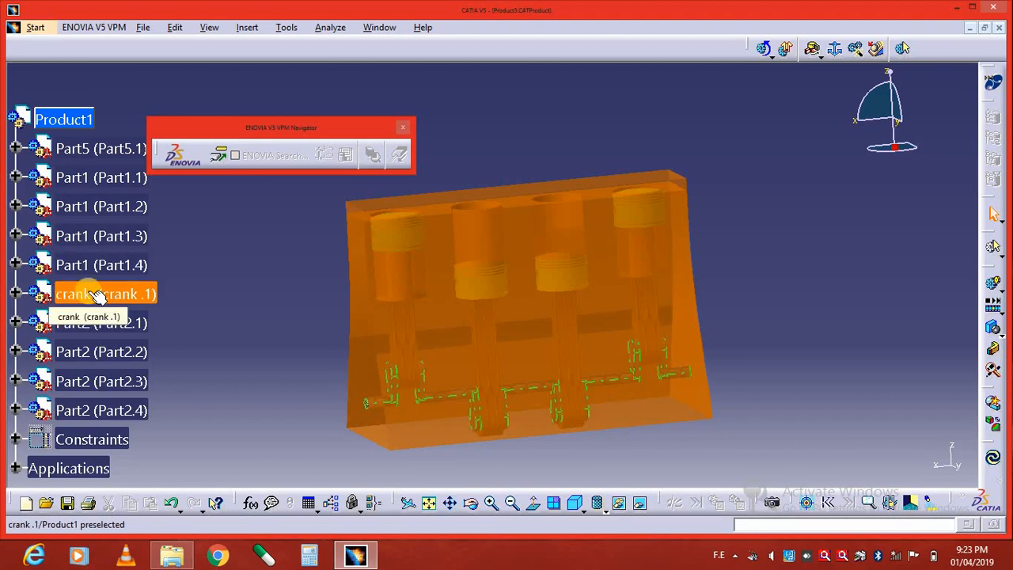
{"action": "left_click", "coordinate": [102, 322]}
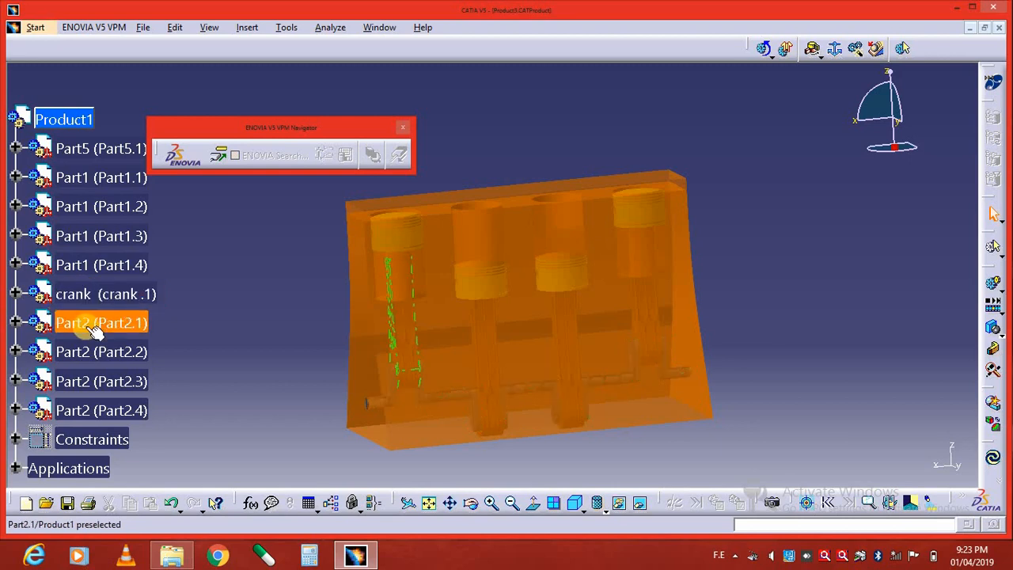
{"action": "left_click", "coordinate": [102, 410]}
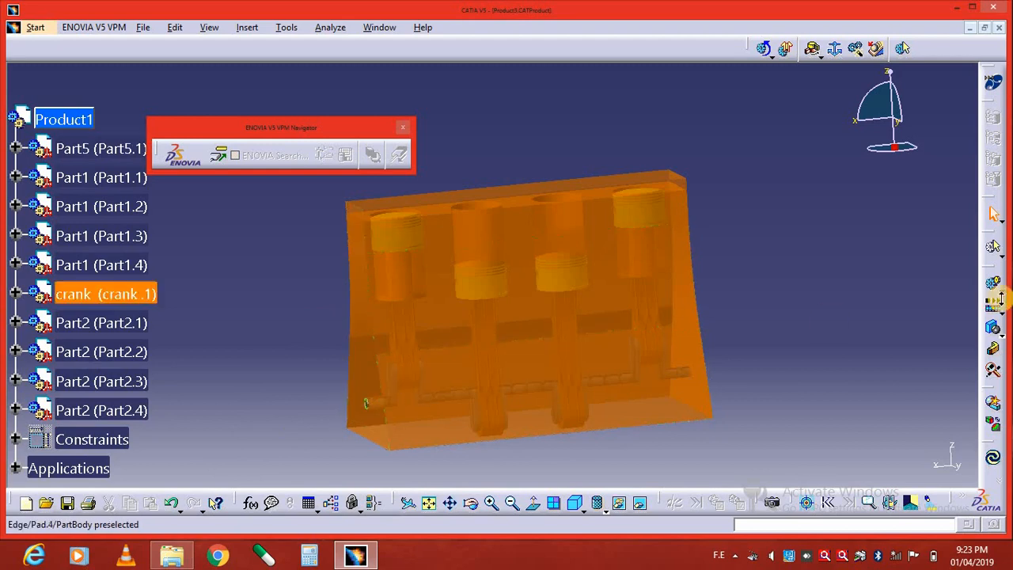
{"action": "left_click", "coordinate": [37, 73]}
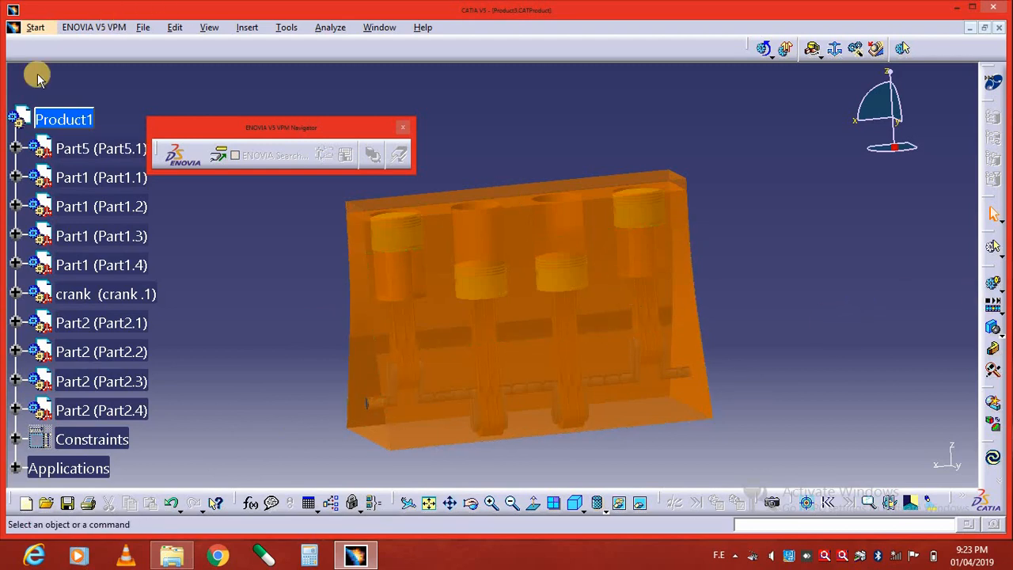
{"action": "mouse_move", "coordinate": [35, 27]}
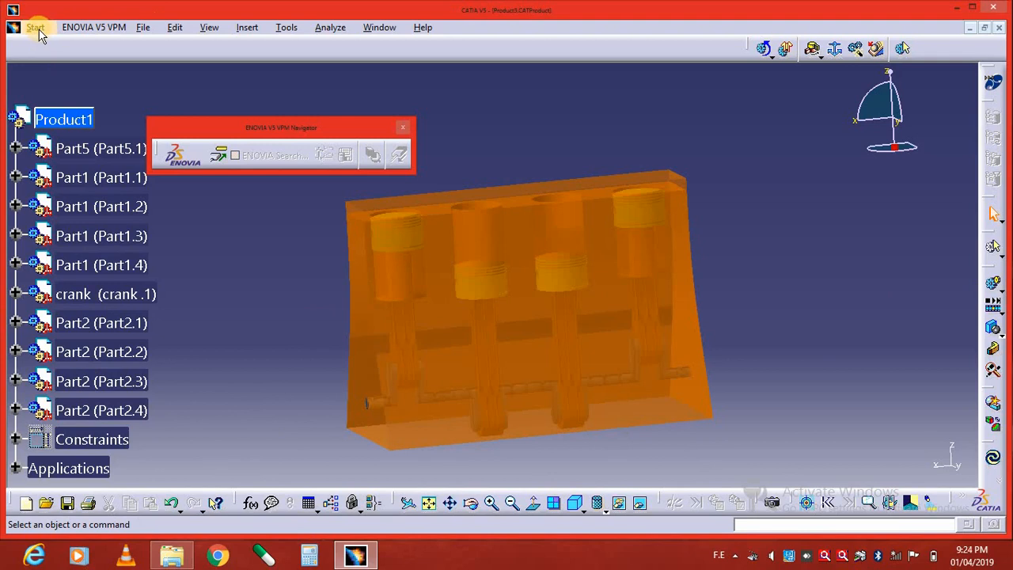
{"action": "mouse_move", "coordinate": [18, 28]}
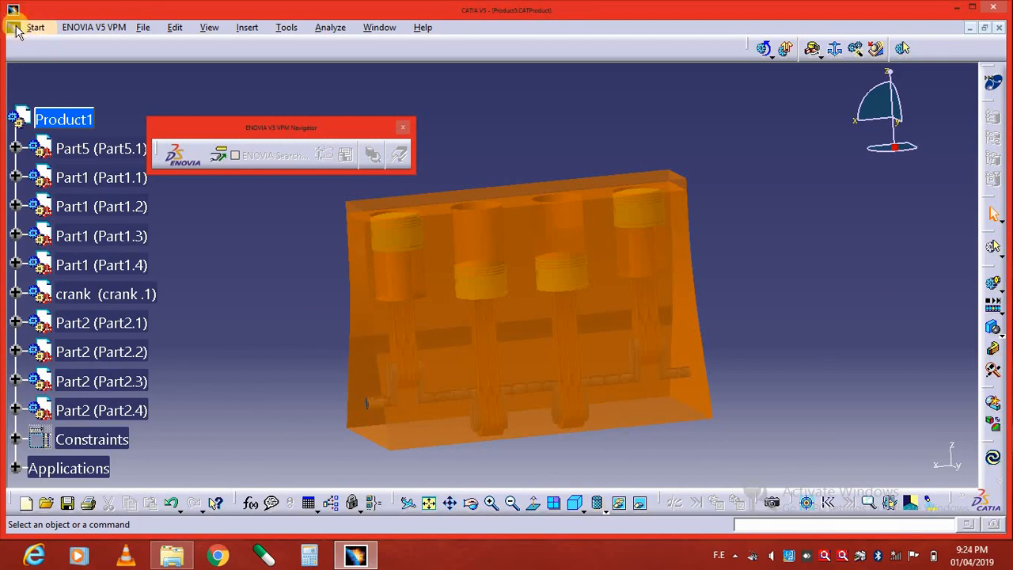
Step: Open the workbench list to reach the Digital Mockup categories
{"action": "left_click", "coordinate": [35, 27]}
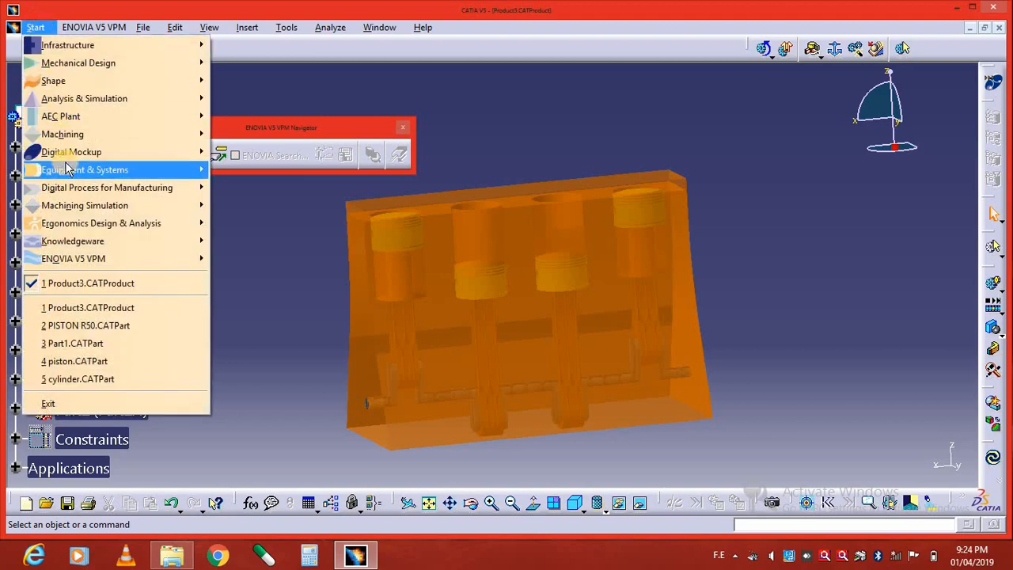
{"action": "mouse_move", "coordinate": [72, 152]}
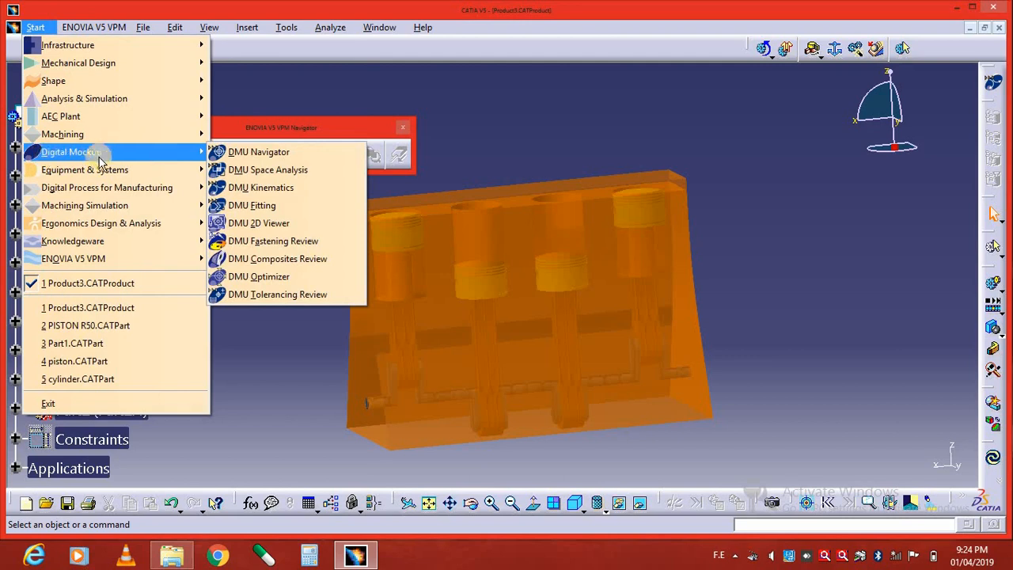
{"action": "mouse_move", "coordinate": [259, 151]}
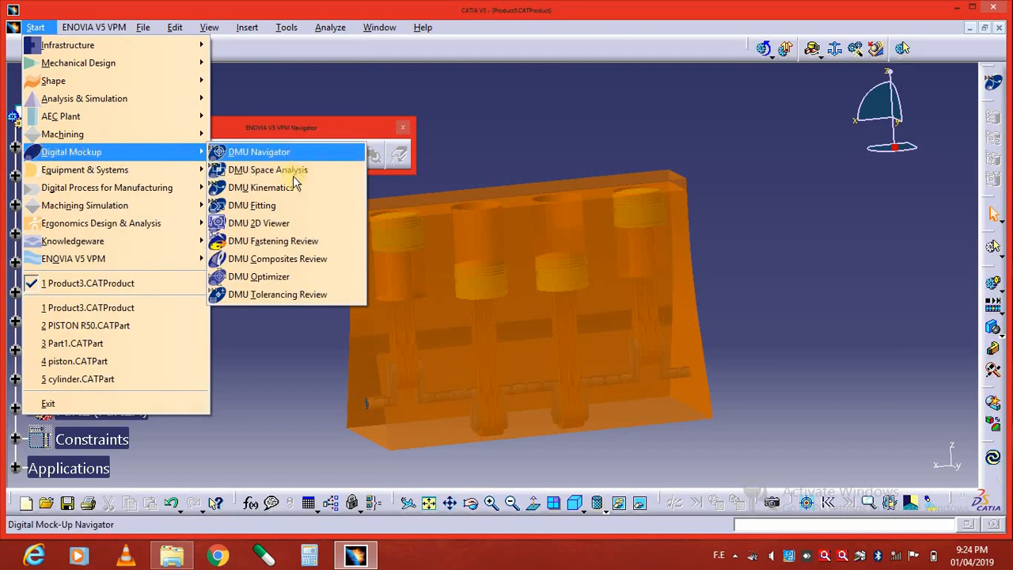
{"action": "mouse_move", "coordinate": [264, 187]}
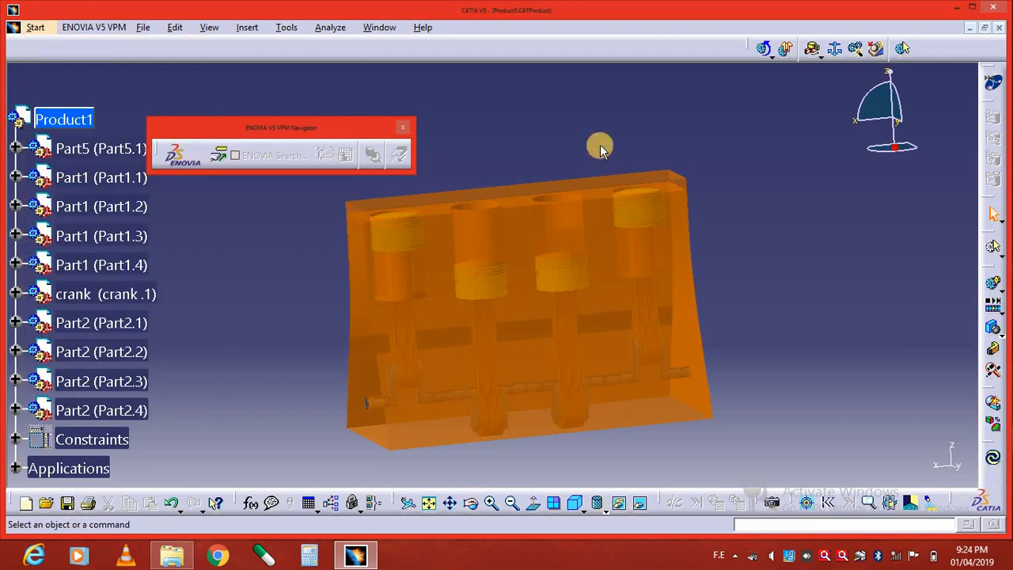
{"action": "mouse_move", "coordinate": [791, 420]}
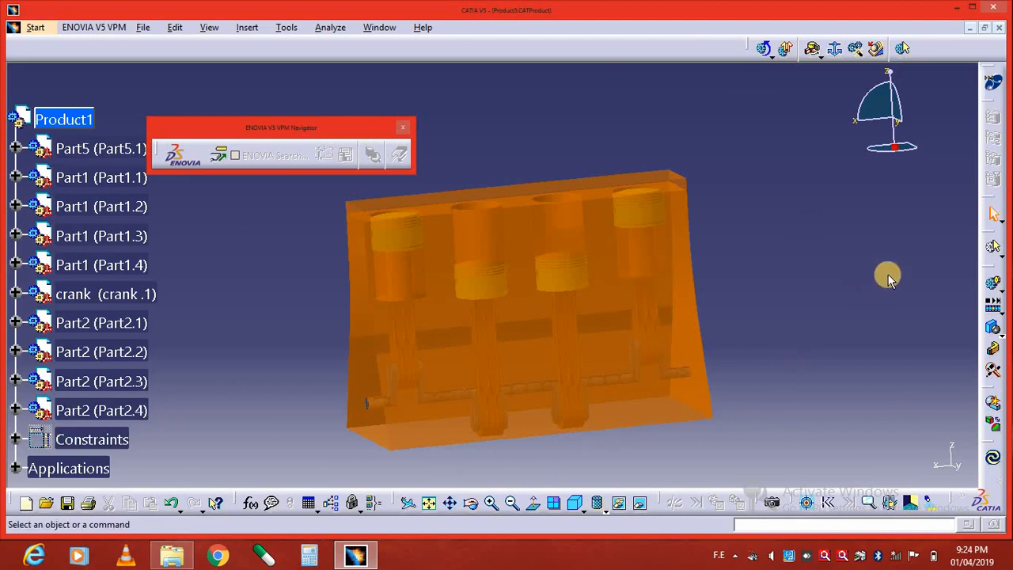
{"action": "mouse_move", "coordinate": [994, 287]}
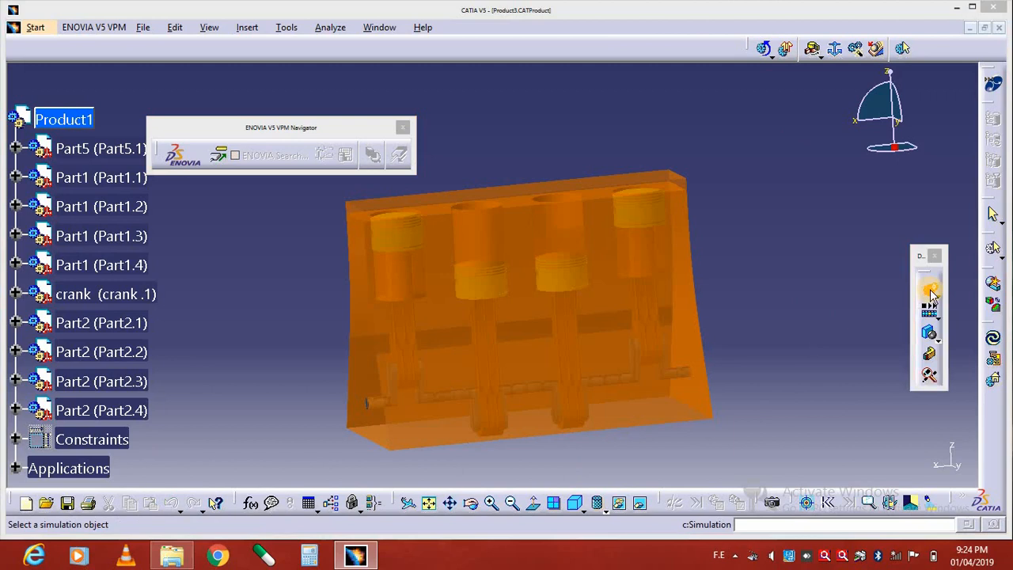
Step: Create Simulation.3 for Mechanism.1 and confirm it to open Edit Simulation
{"action": "left_click", "coordinate": [929, 289]}
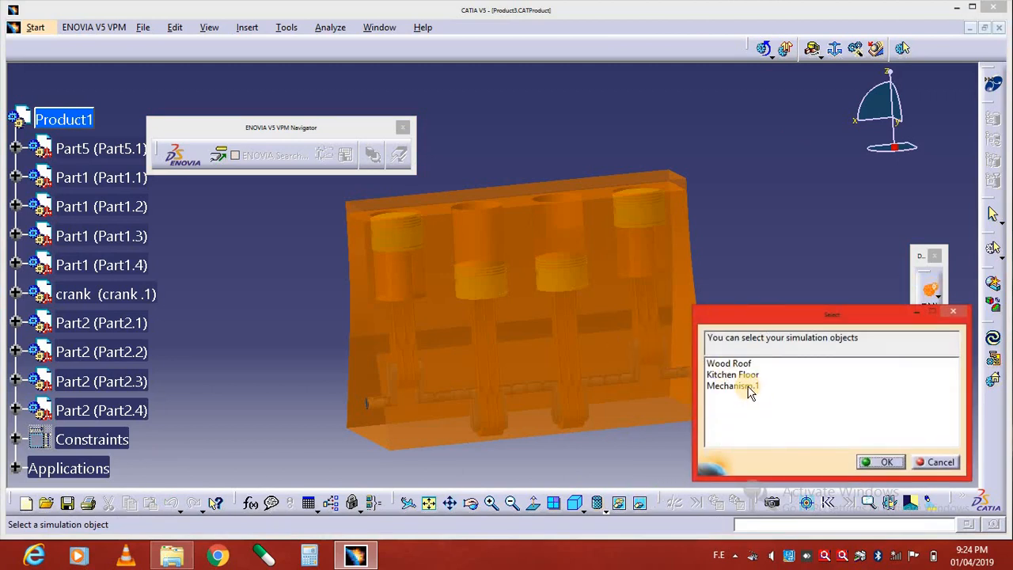
{"action": "left_click", "coordinate": [733, 385]}
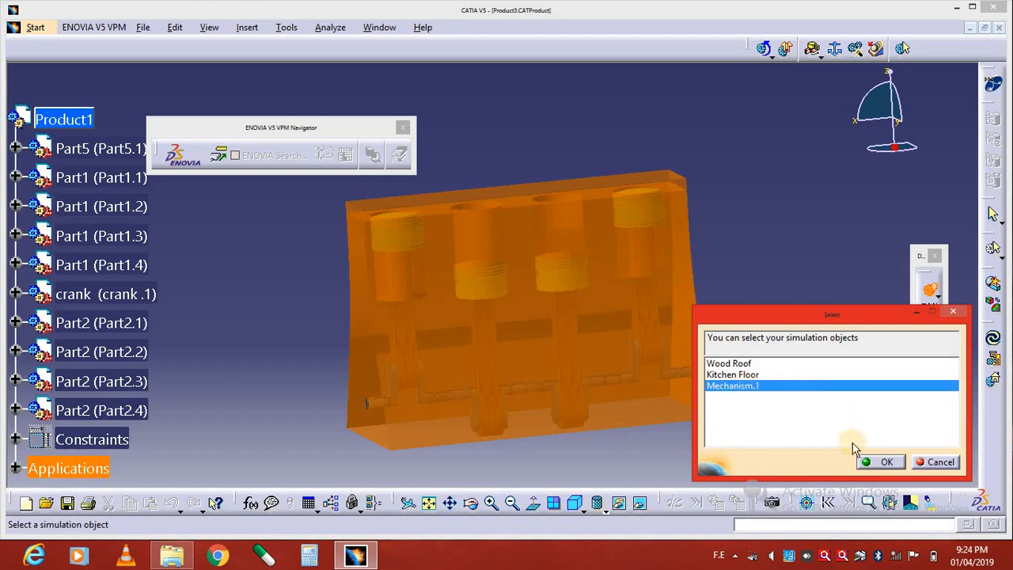
{"action": "left_click", "coordinate": [886, 461]}
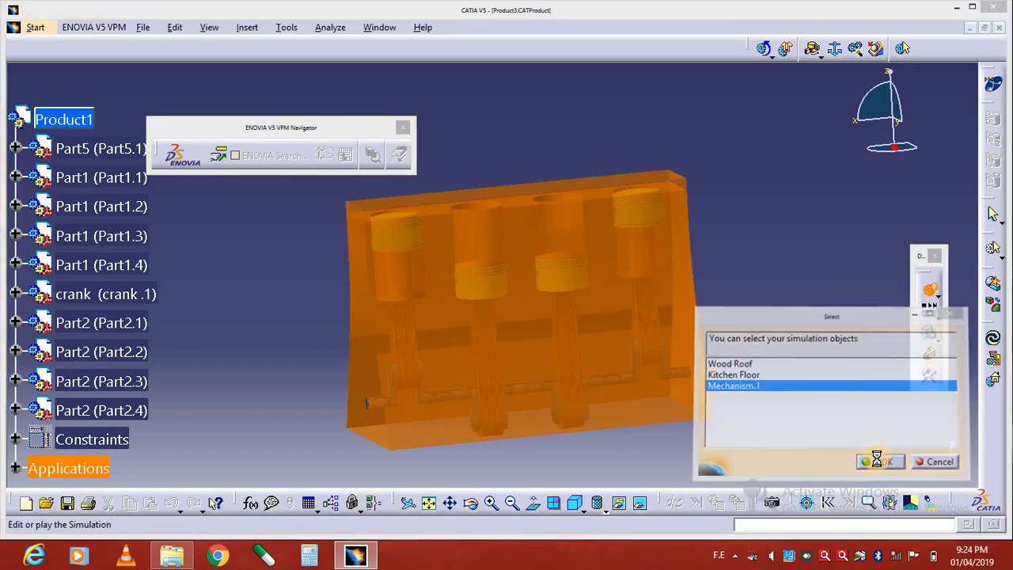
{"action": "left_click", "coordinate": [881, 461]}
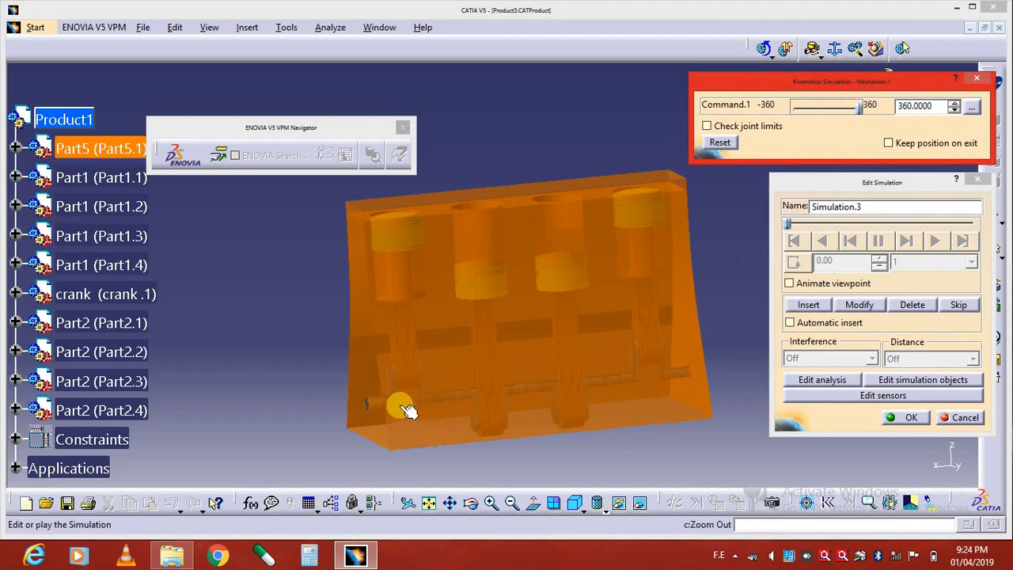
{"action": "mouse_move", "coordinate": [829, 318]}
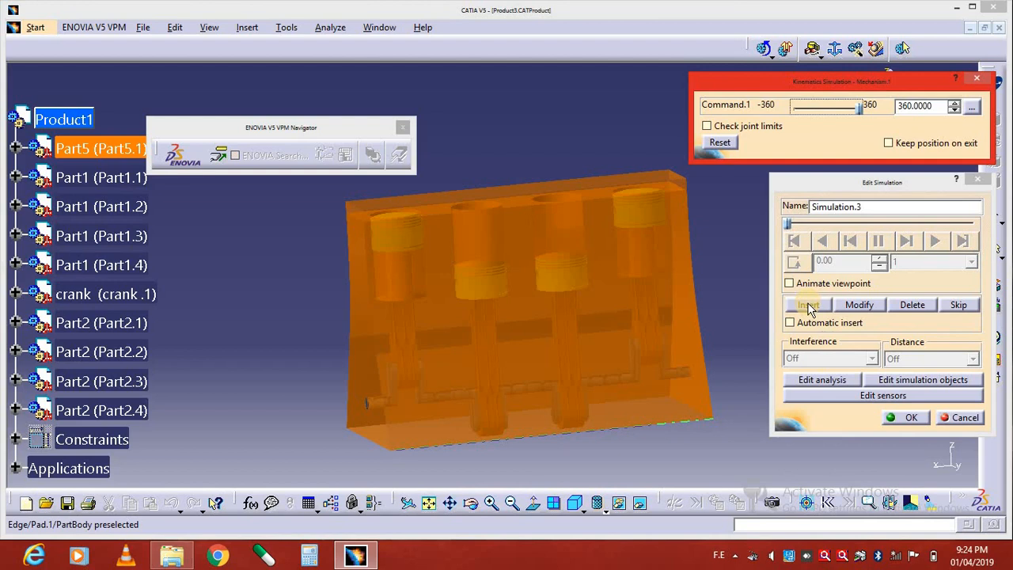
Step: Insert a keyframe with Command.1 at 360 into Simulation.3
{"action": "left_click", "coordinate": [808, 304]}
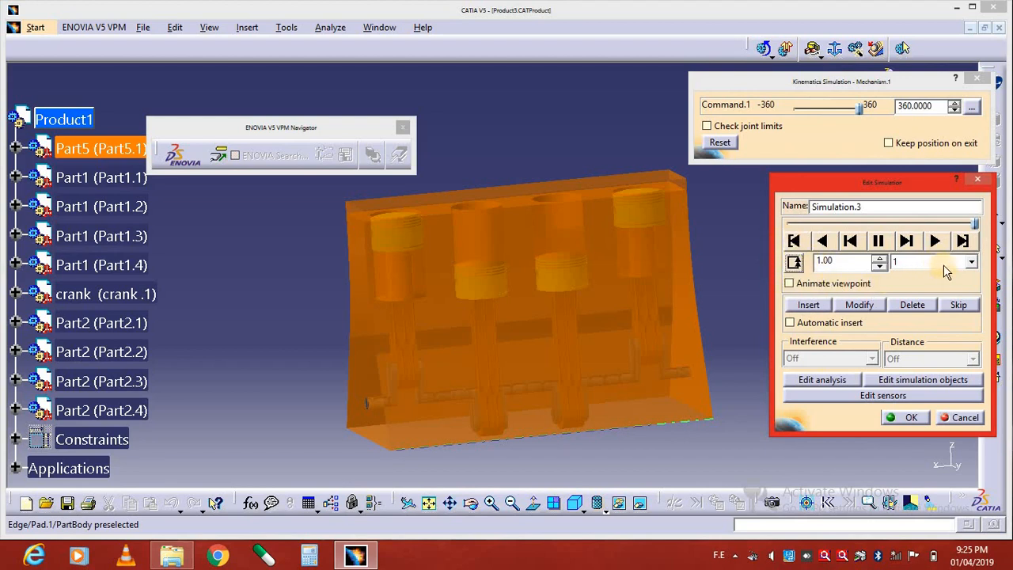
Step: Choose 0.01 from the Edit Simulation step-size dropdown
{"action": "left_click", "coordinate": [971, 261]}
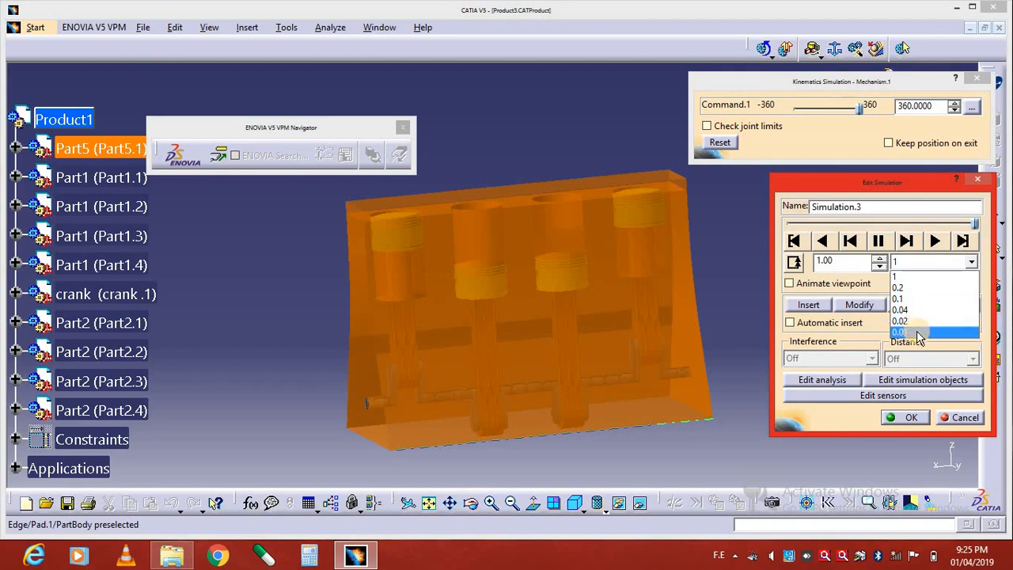
{"action": "left_click", "coordinate": [900, 332]}
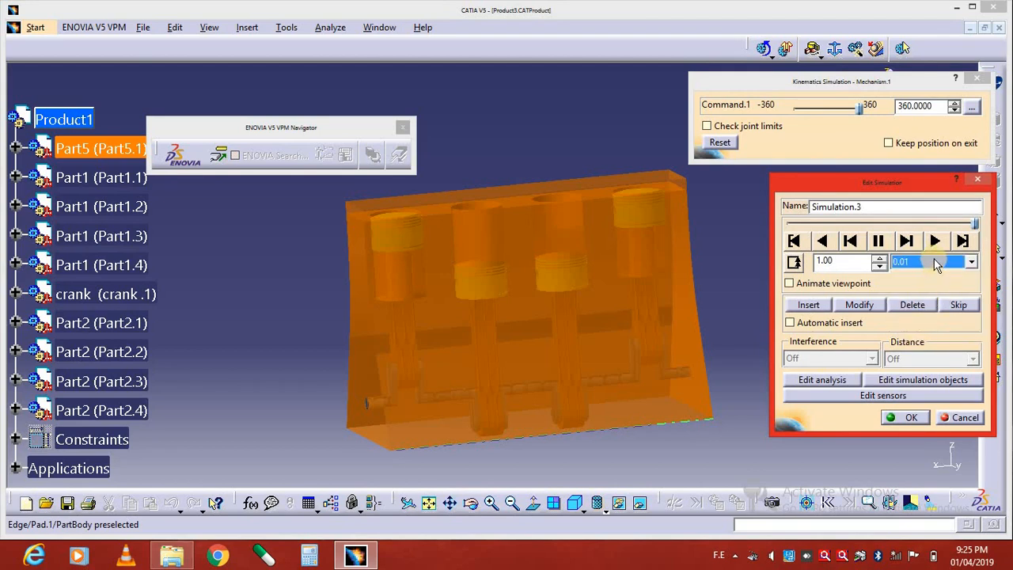
{"action": "mouse_move", "coordinate": [926, 265]}
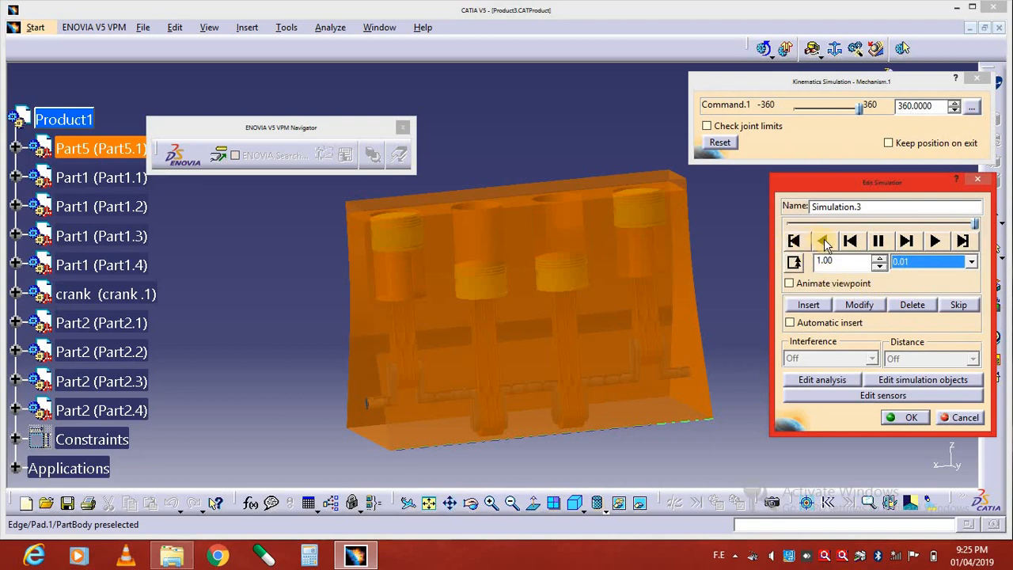
{"action": "mouse_move", "coordinate": [825, 241]}
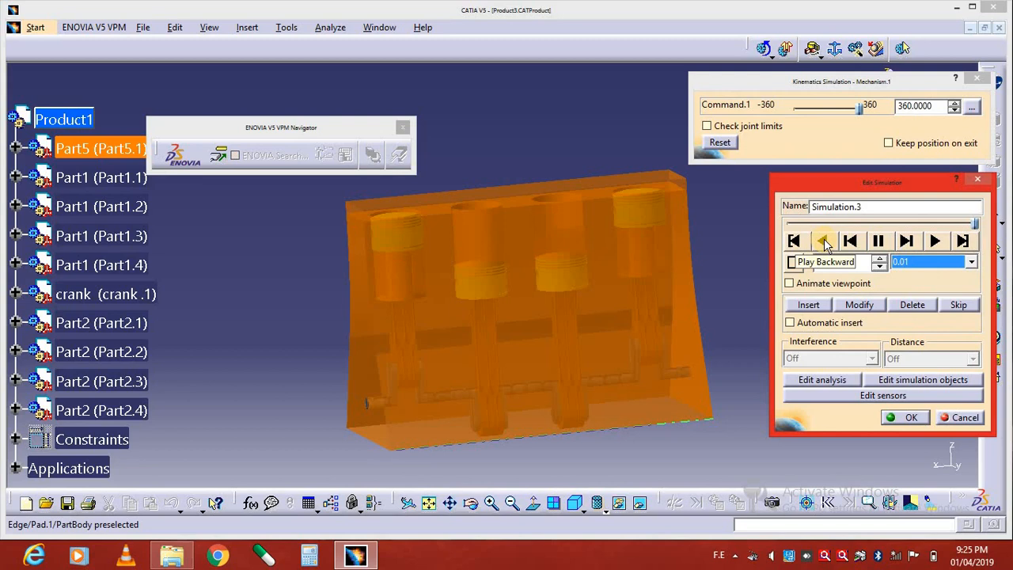
Step: Play Simulation.3 backward, then switch the playback step to 0.02
{"action": "left_click", "coordinate": [824, 241]}
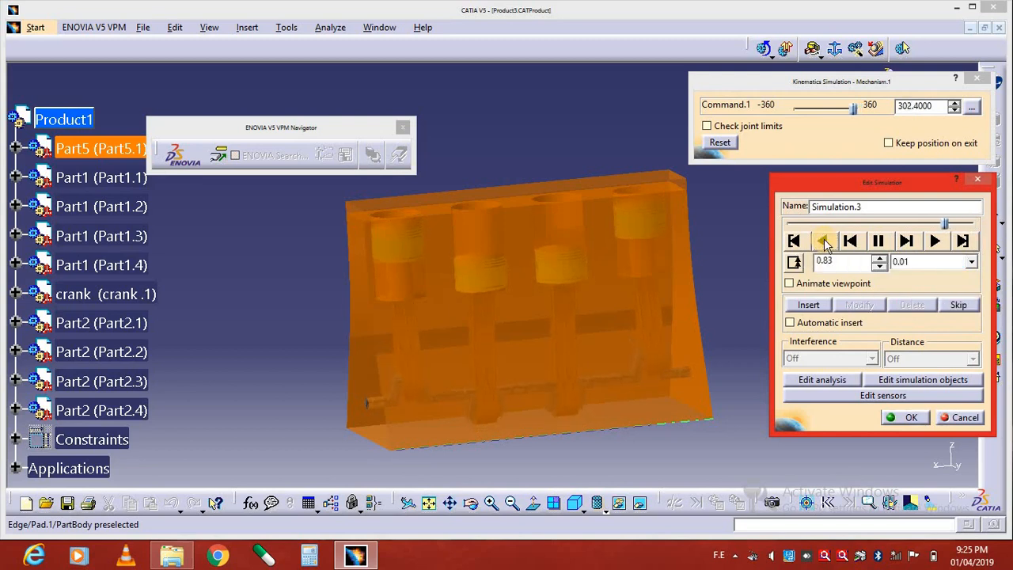
{"action": "left_click", "coordinate": [823, 240]}
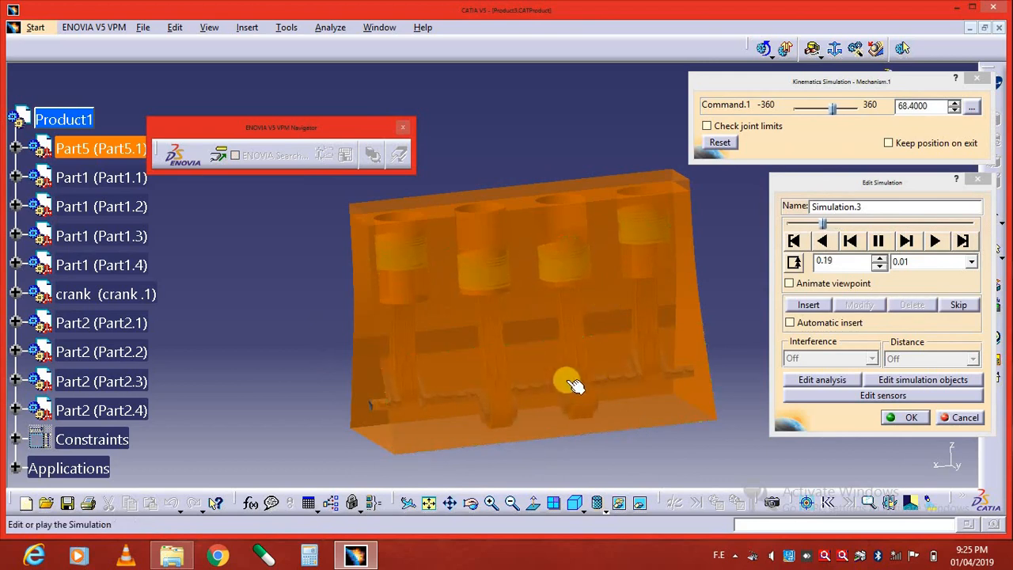
{"action": "left_click", "coordinate": [971, 261]}
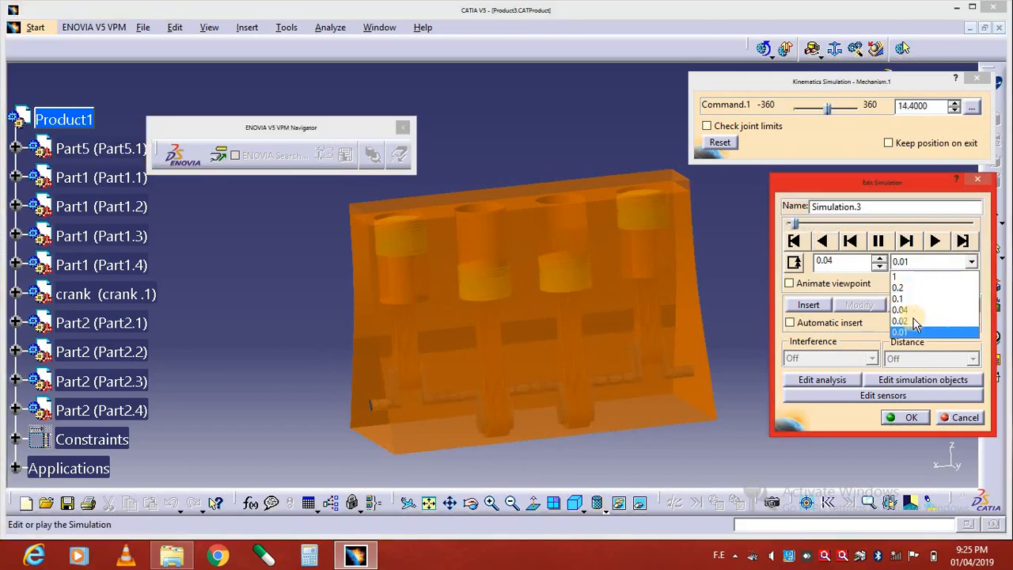
{"action": "left_click", "coordinate": [900, 320]}
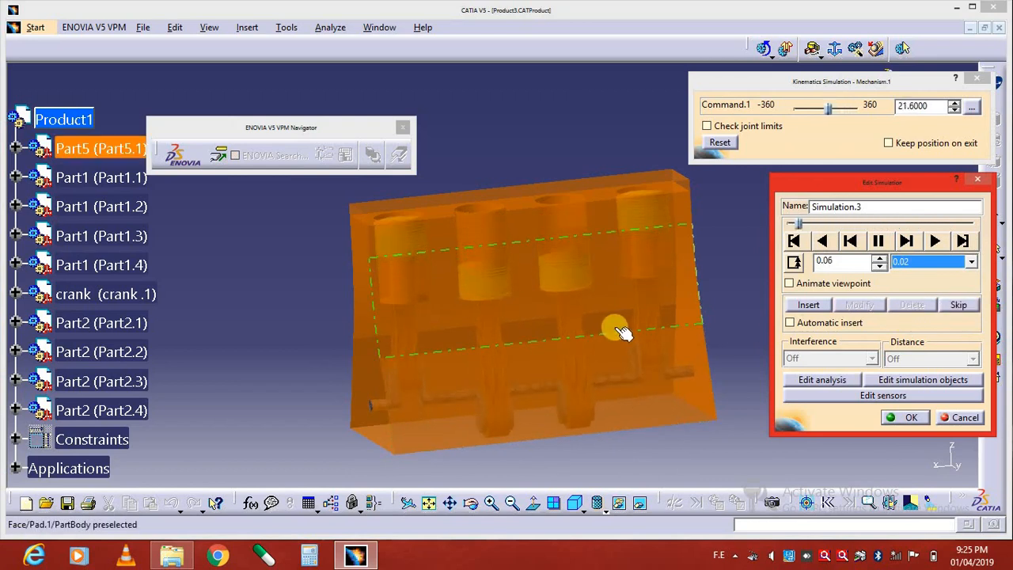
Step: Set the playback step to 0.04 and replay the piston animation repeatedly
{"action": "left_click", "coordinate": [971, 261]}
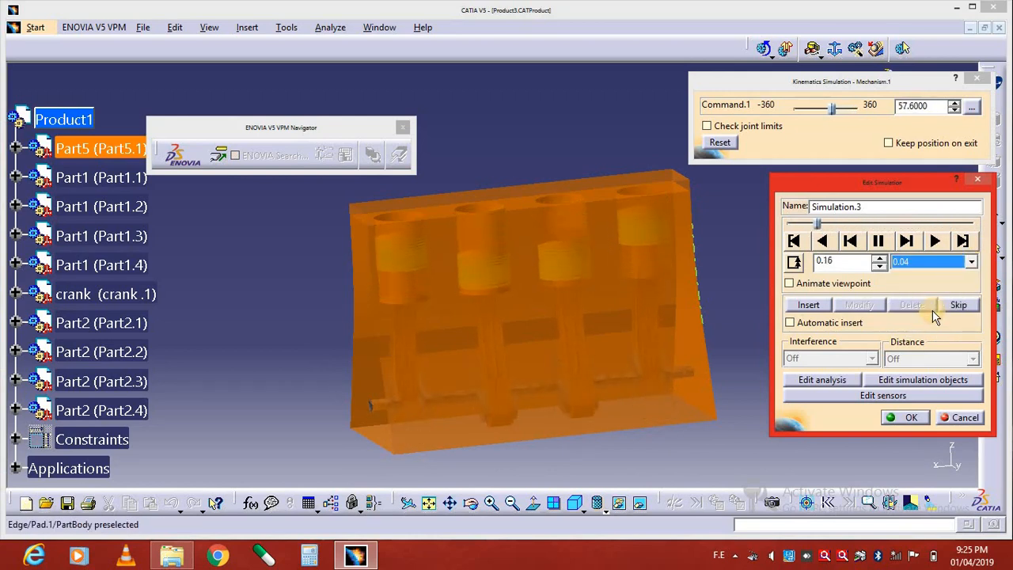
{"action": "left_click", "coordinate": [935, 240]}
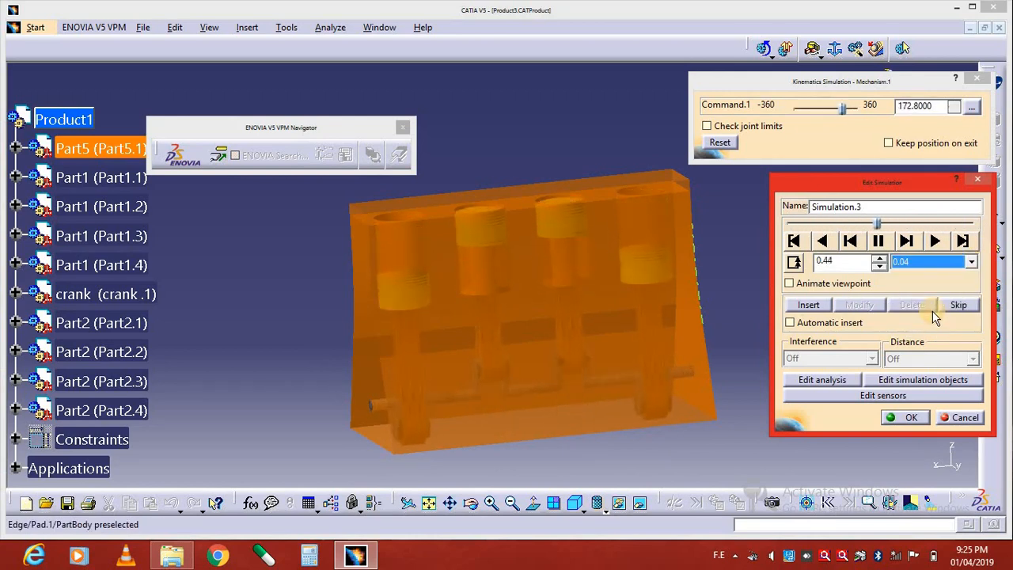
{"action": "left_click", "coordinate": [935, 241]}
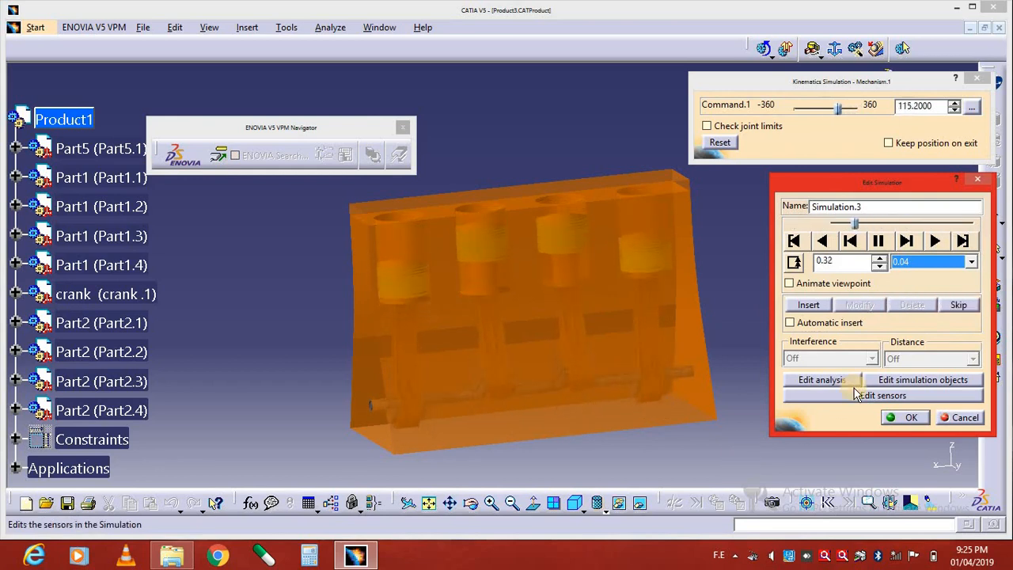
{"action": "left_click", "coordinate": [935, 241]}
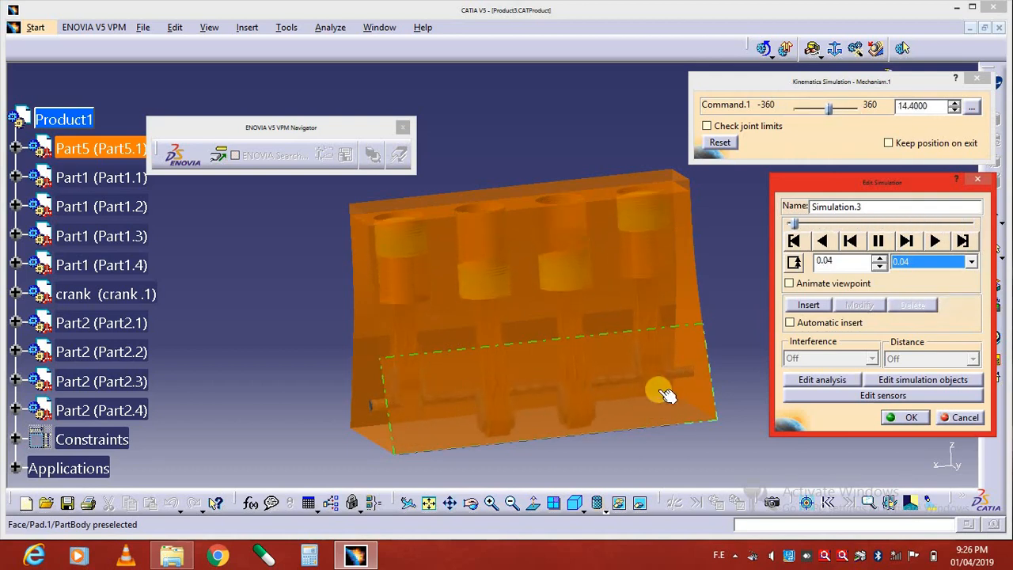
{"action": "left_click", "coordinate": [935, 240]}
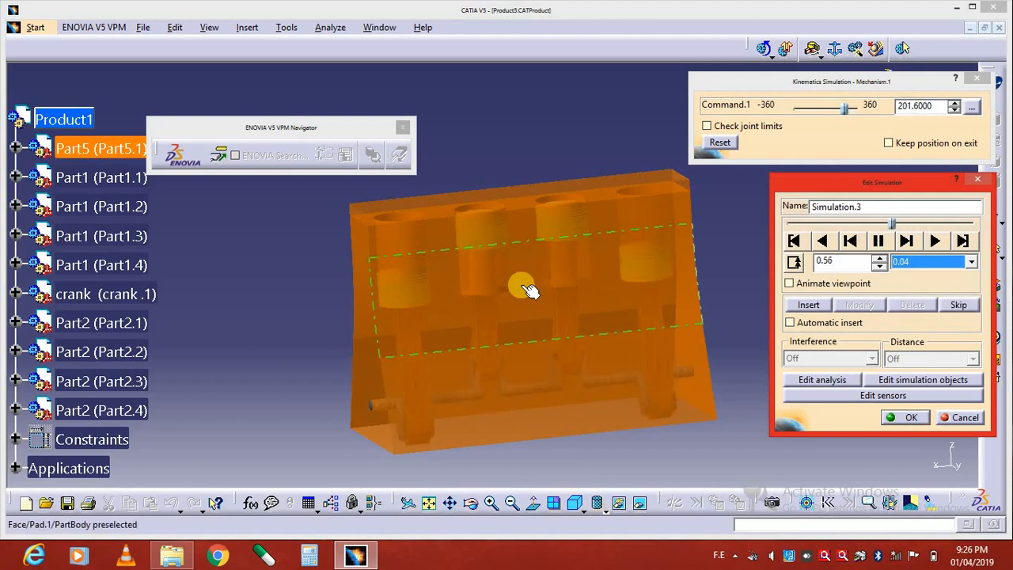